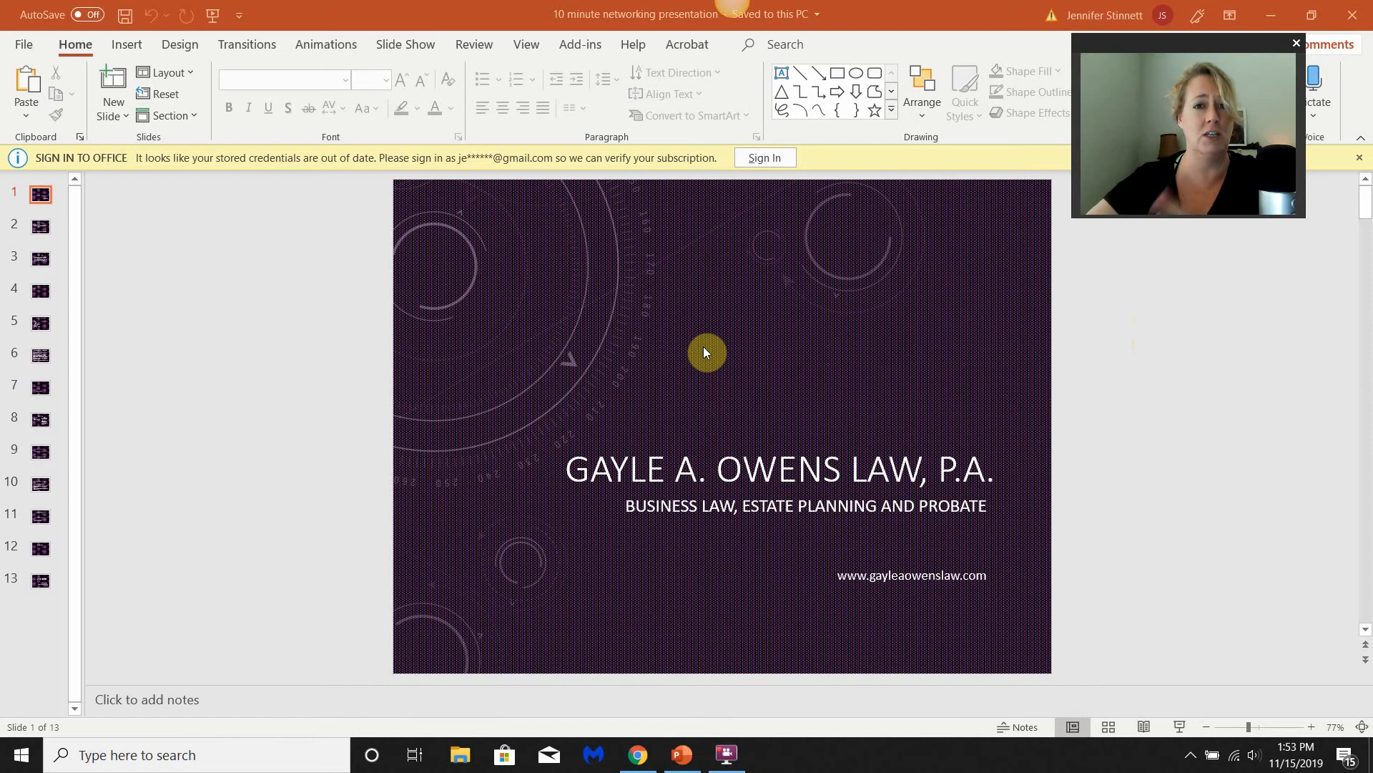
{"action": "mouse_move", "coordinate": [691, 378]}
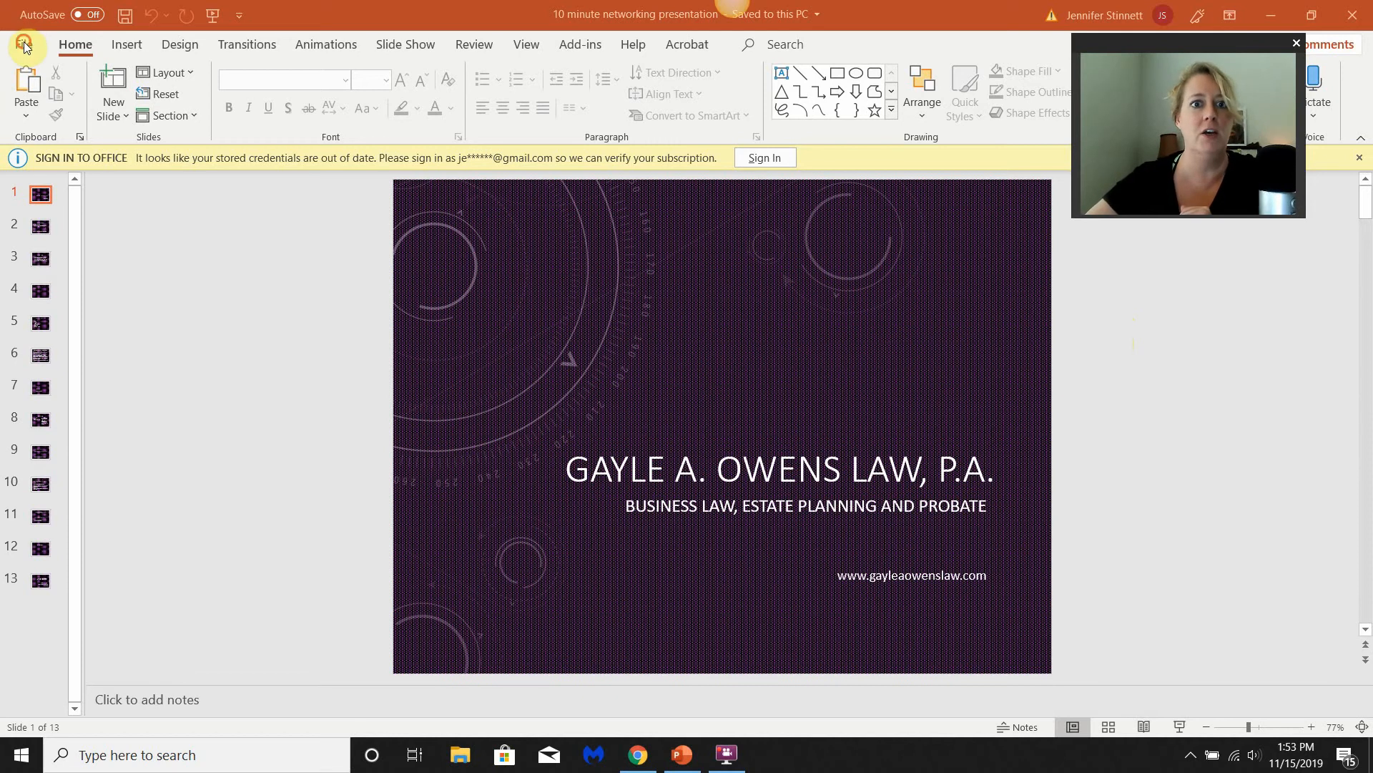
Step: Start a Save As of the presentation from the File menu
{"action": "left_click", "coordinate": [25, 46]}
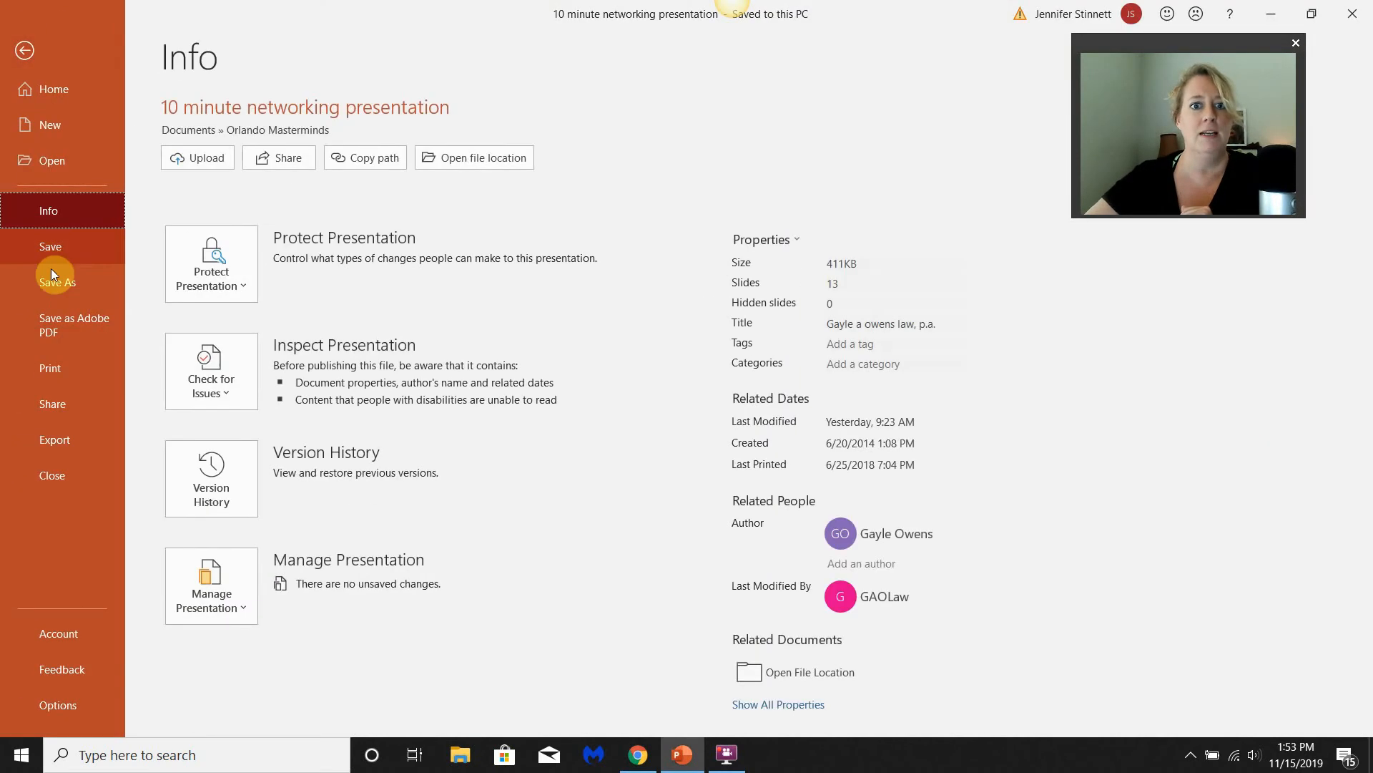
{"action": "left_click", "coordinate": [58, 282]}
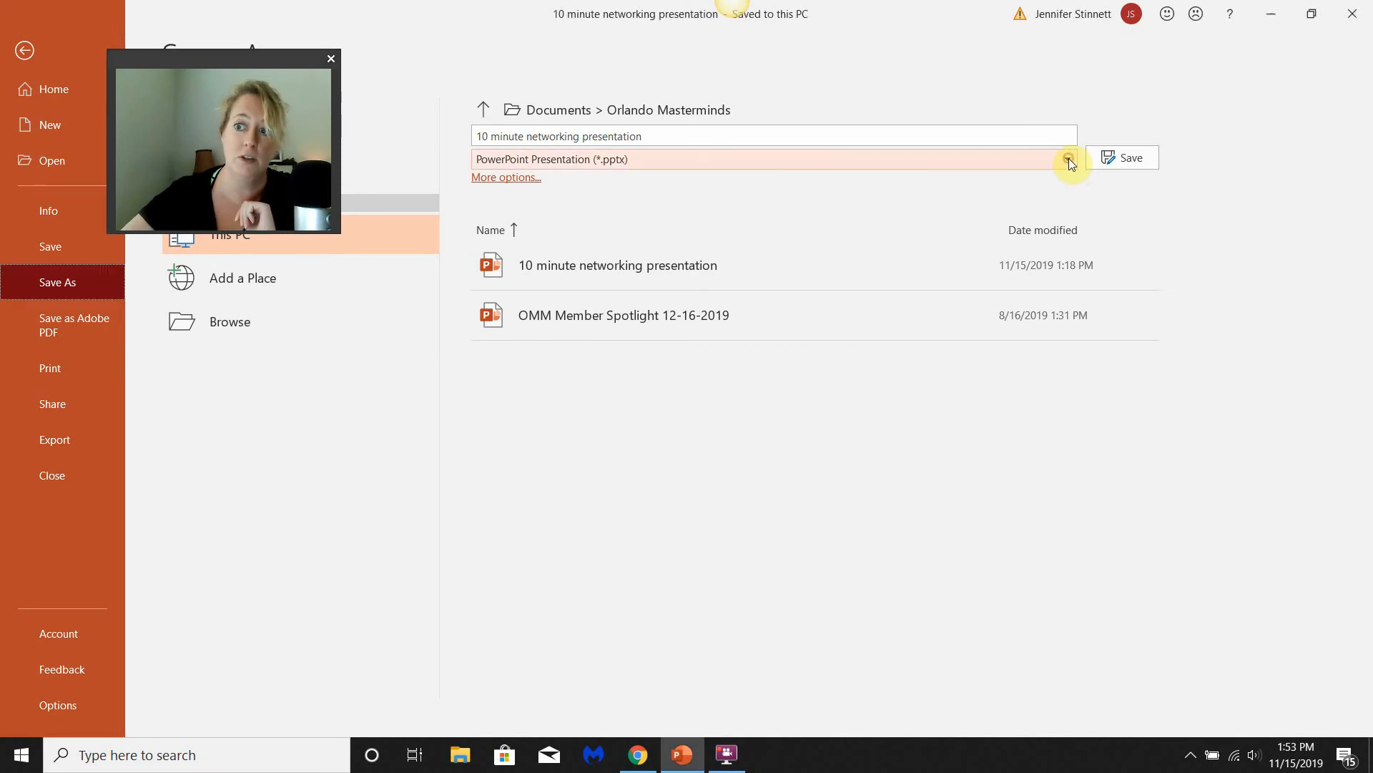
Step: Save the presentation as MPEG-4 Video (*.mp4), replacing the existing MP4 file
{"action": "left_click", "coordinate": [1067, 158]}
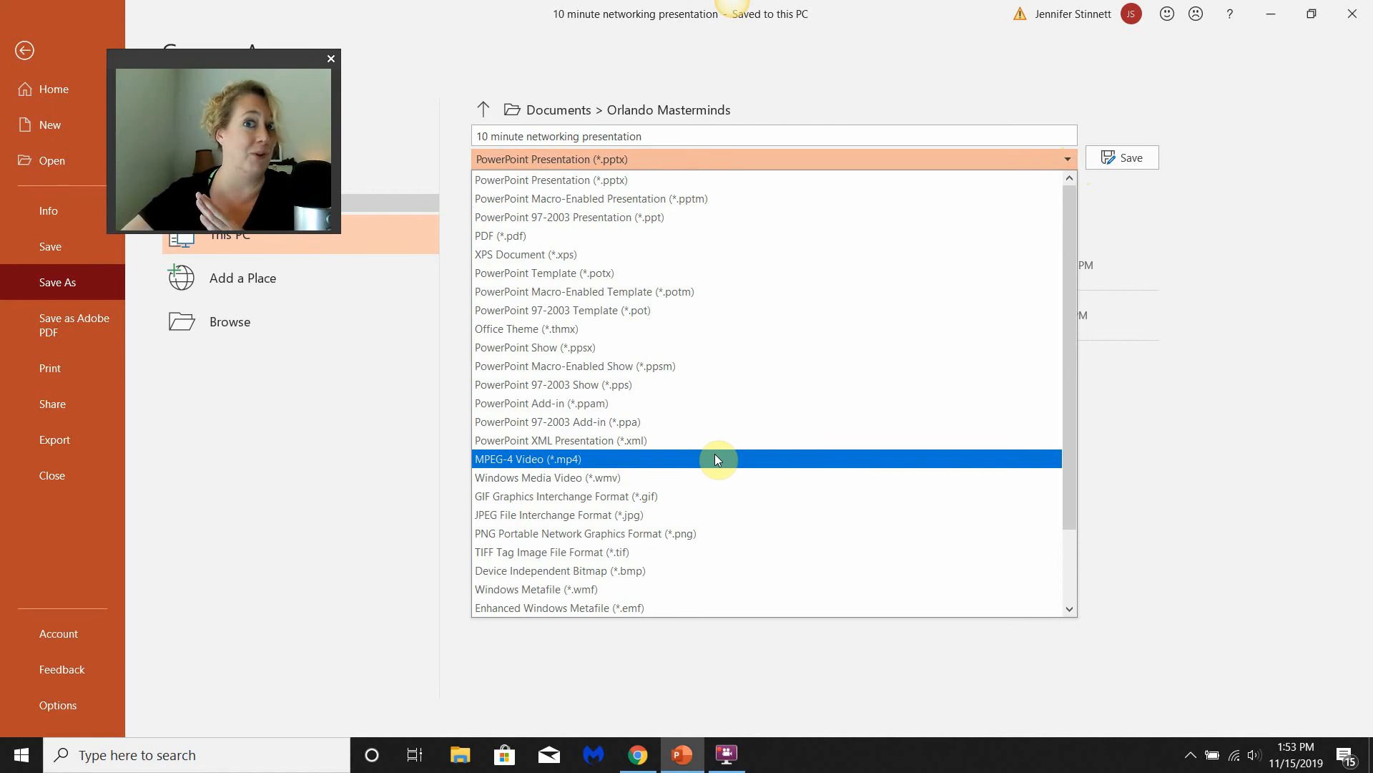
{"action": "left_click", "coordinate": [528, 458]}
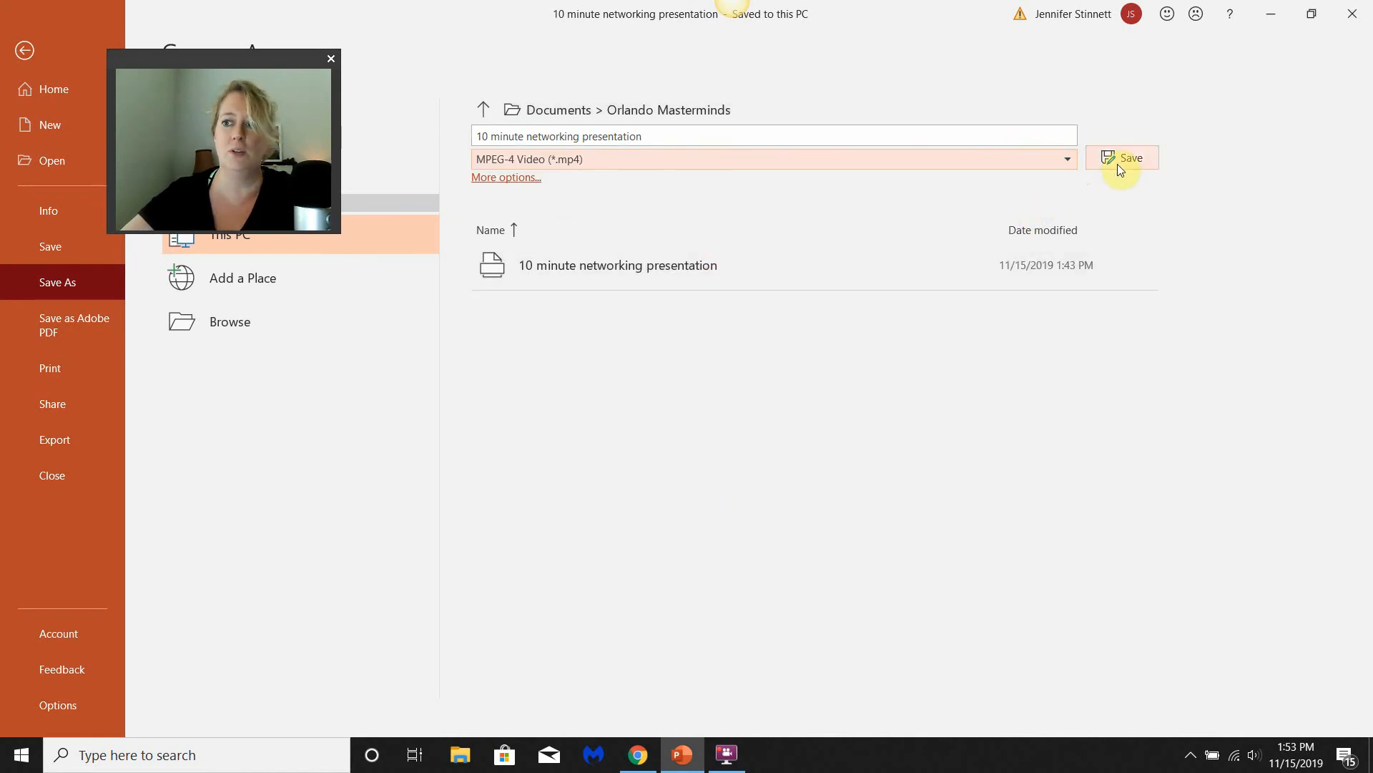
{"action": "left_click", "coordinate": [1130, 157]}
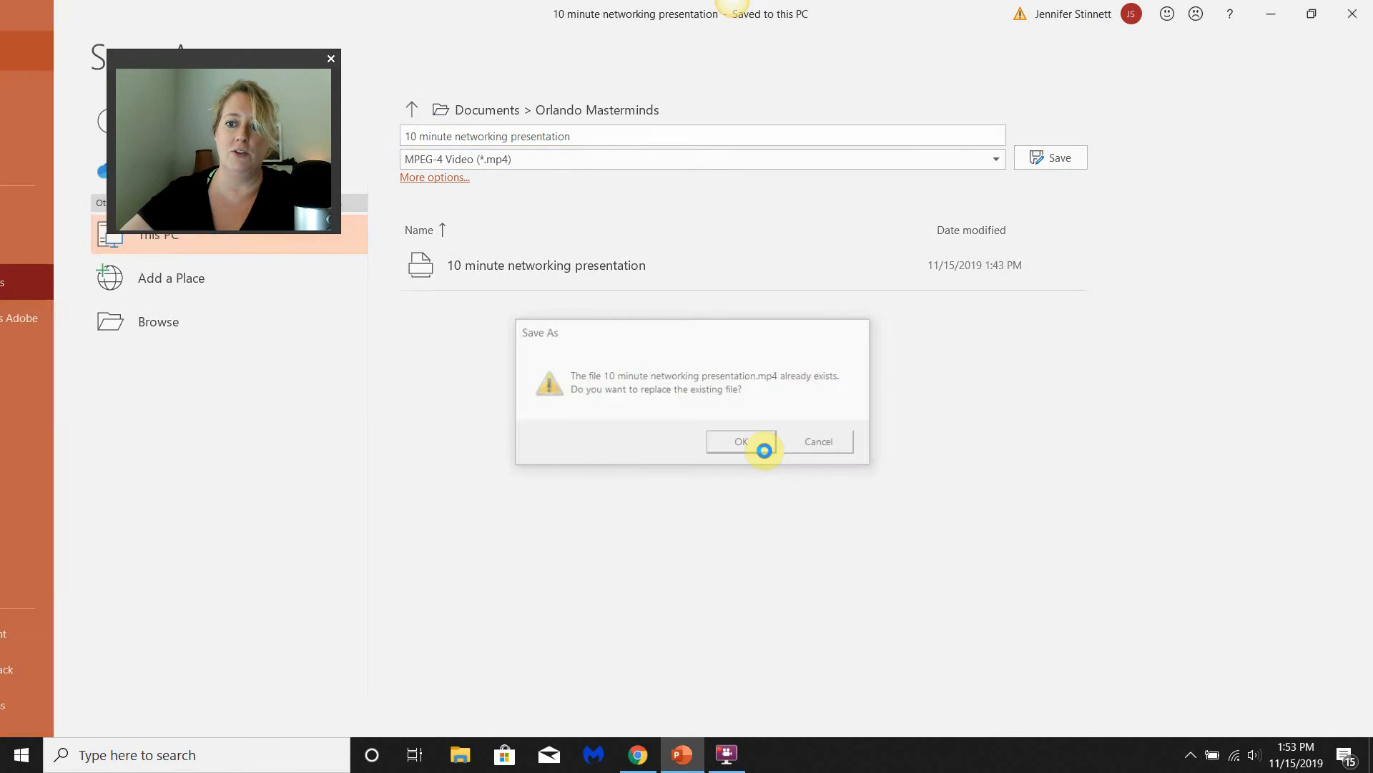
{"action": "left_click", "coordinate": [740, 440]}
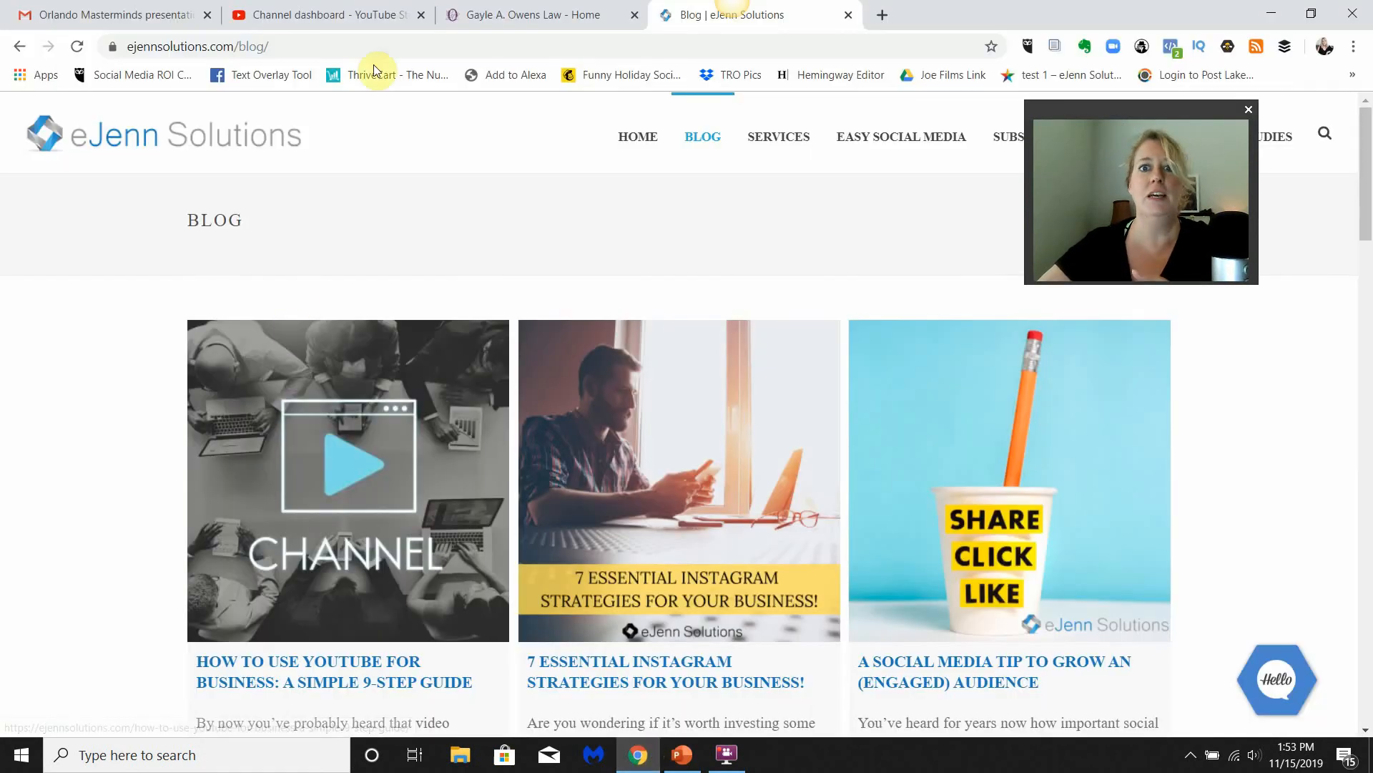
Step: Go to YouTube Studio and start a classic video upload from Create
{"action": "left_click", "coordinate": [315, 15]}
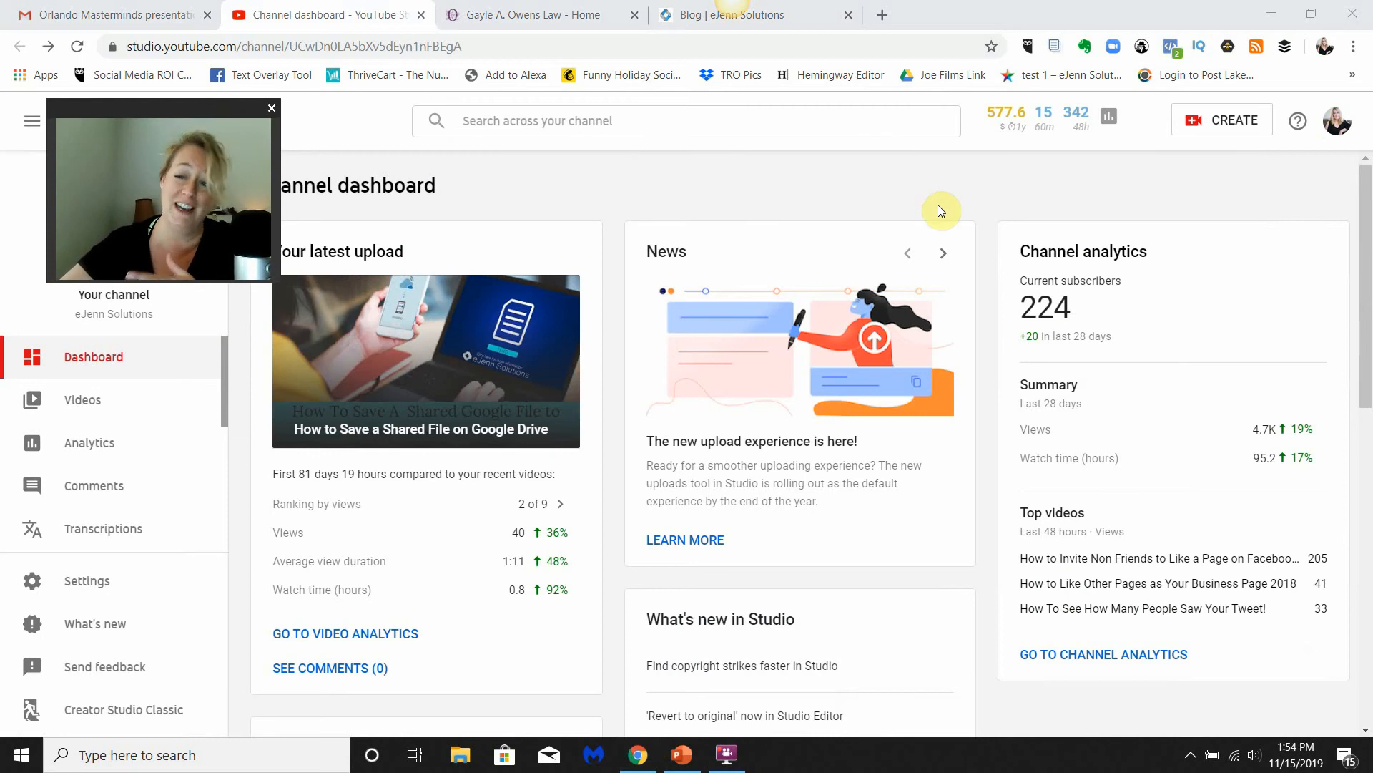
{"action": "mouse_move", "coordinate": [956, 206]}
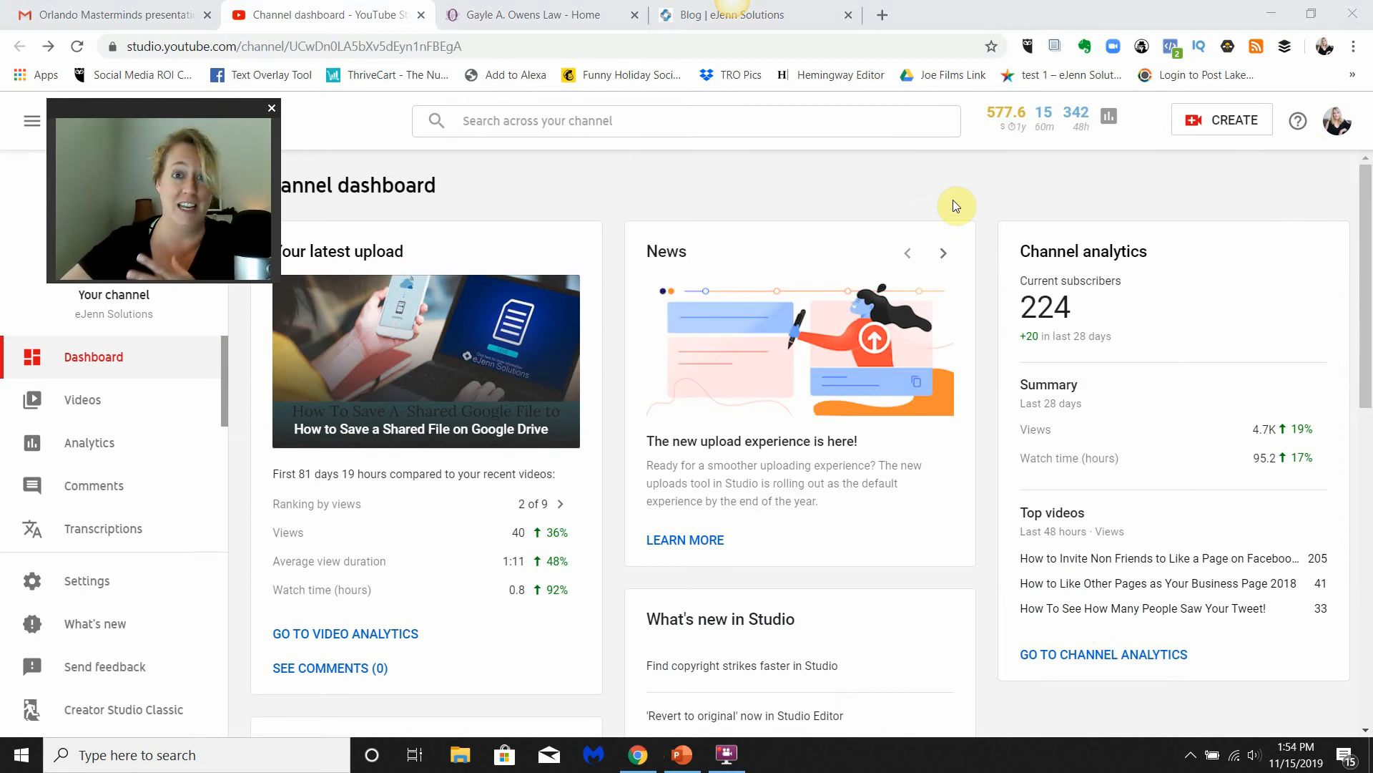
{"action": "mouse_move", "coordinate": [1193, 119]}
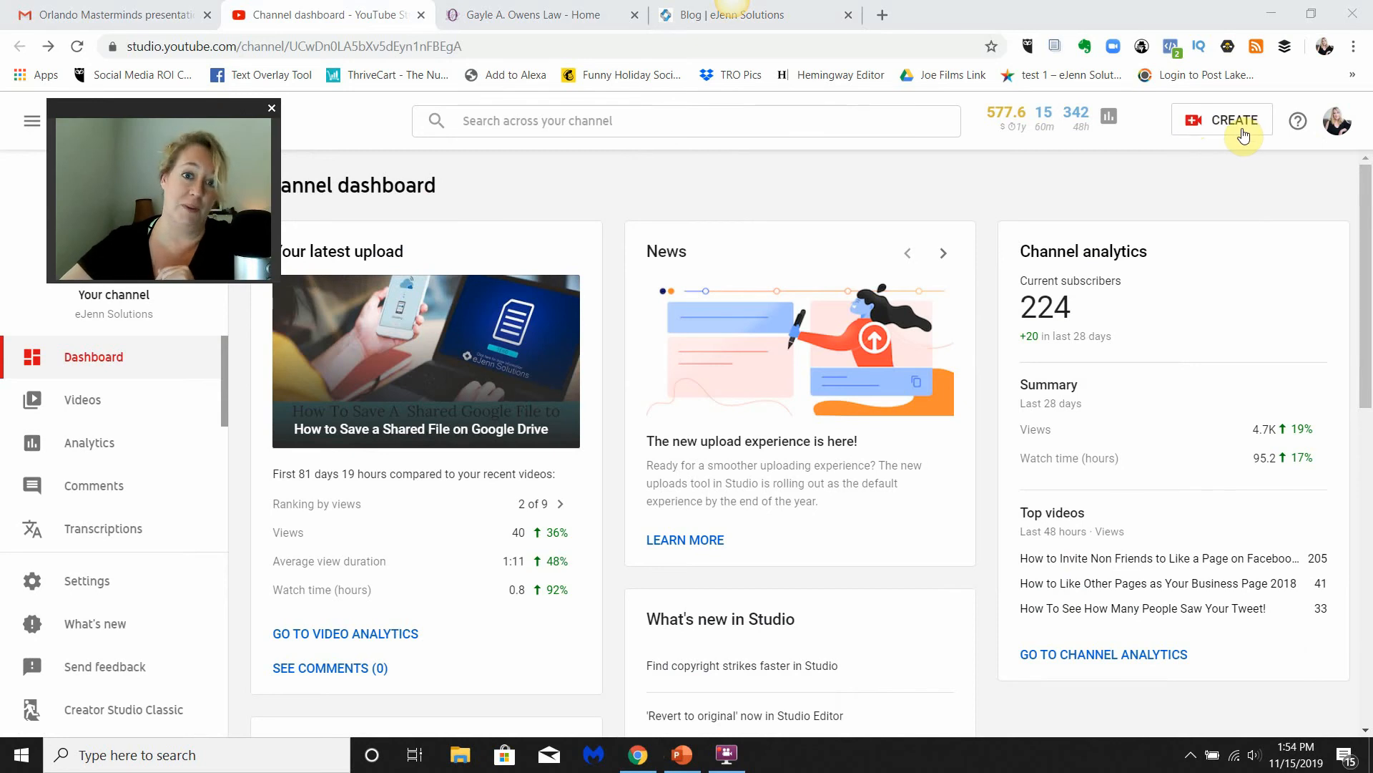
{"action": "left_click", "coordinate": [1220, 120]}
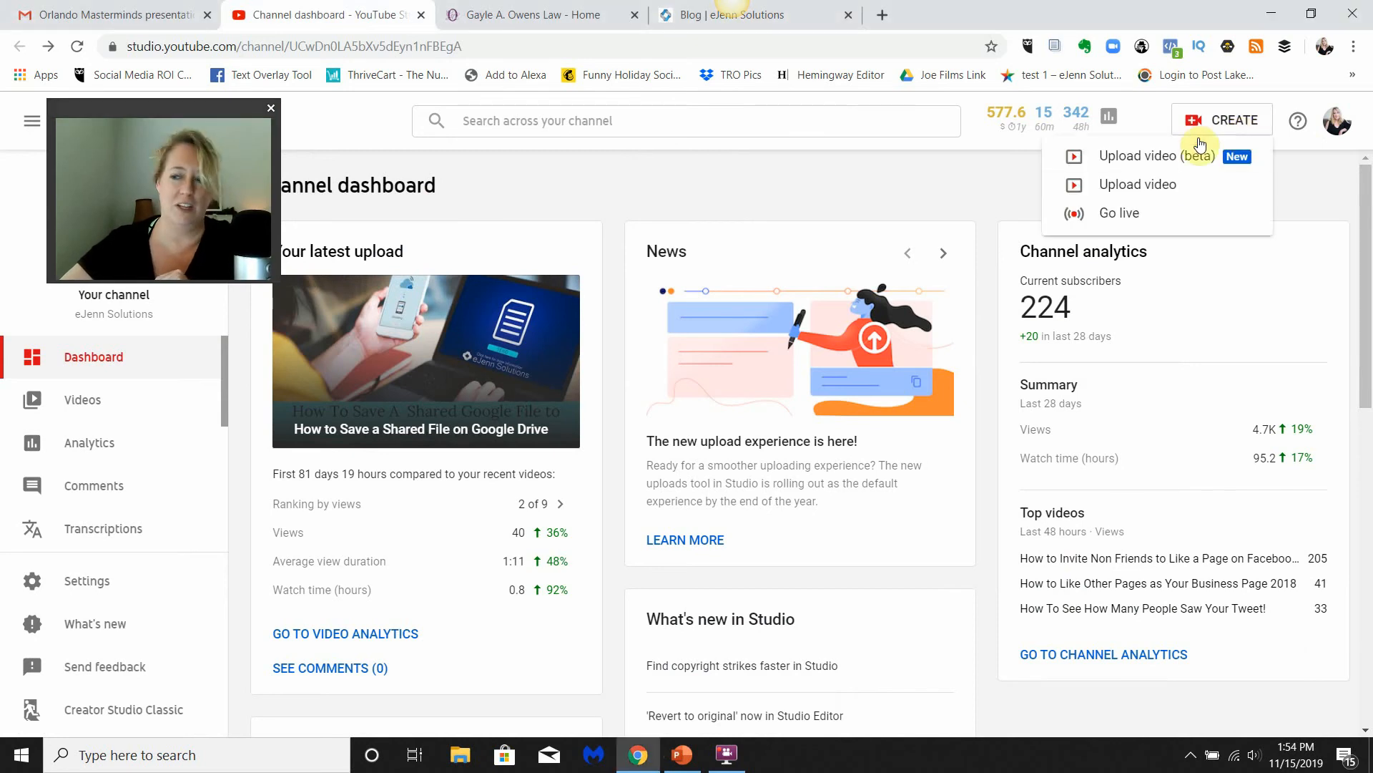
{"action": "left_click", "coordinate": [1140, 185]}
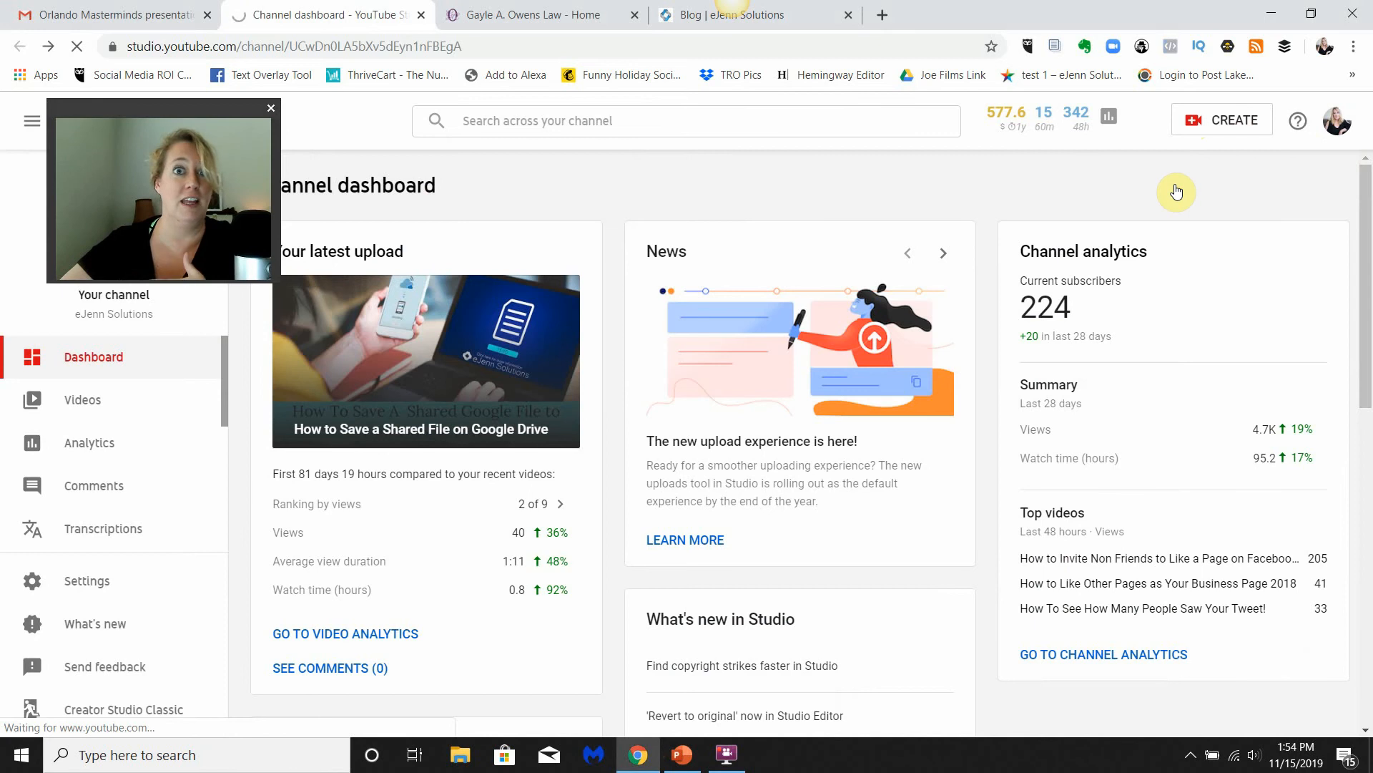
{"action": "left_click", "coordinate": [1220, 119]}
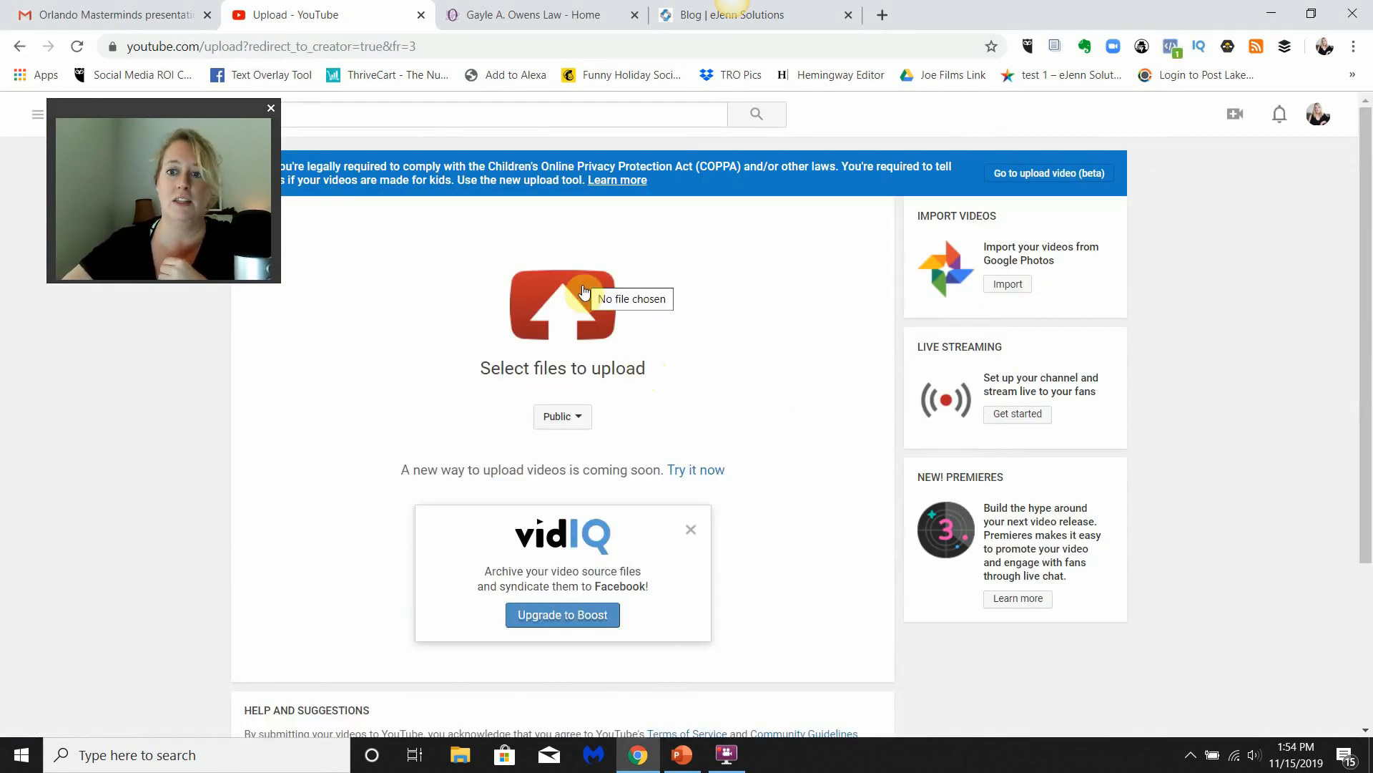
{"action": "left_click", "coordinate": [562, 305]}
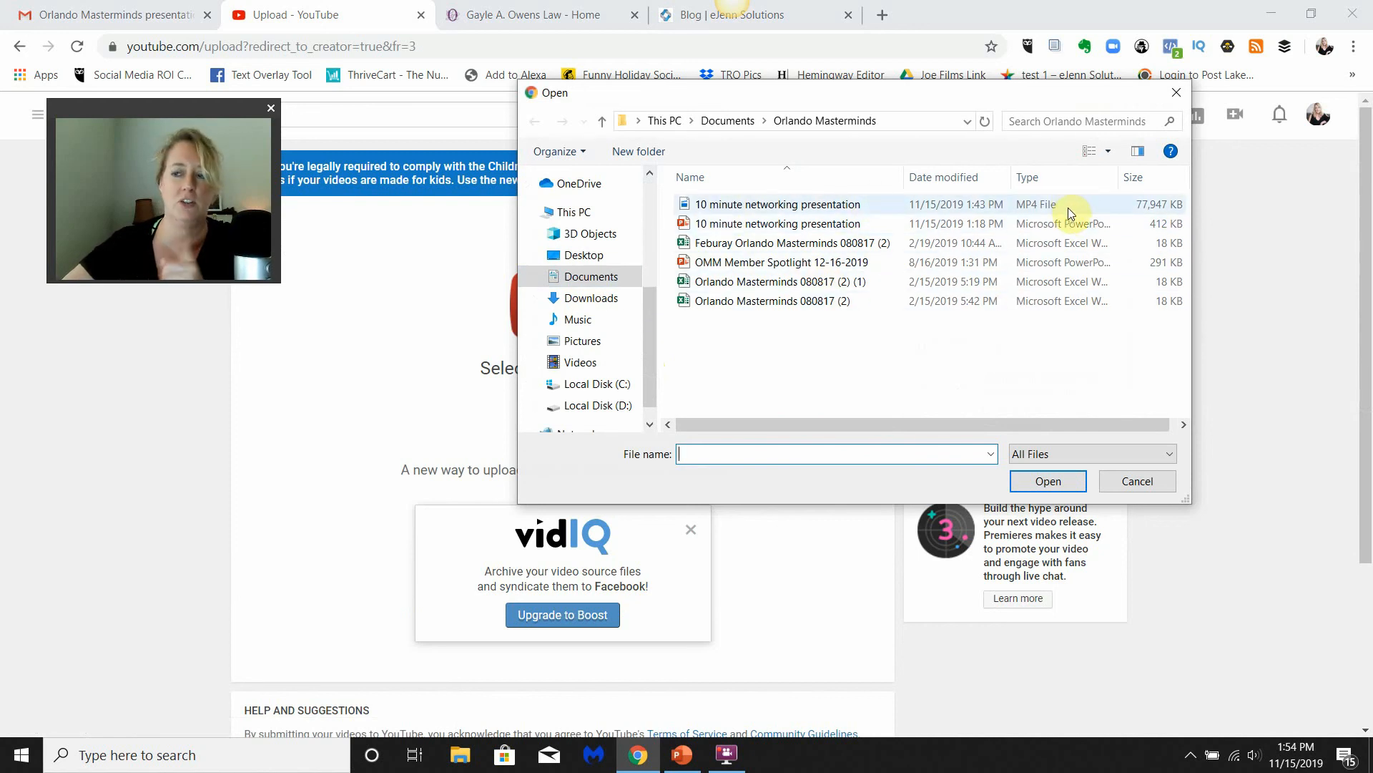
{"action": "left_click", "coordinate": [775, 205]}
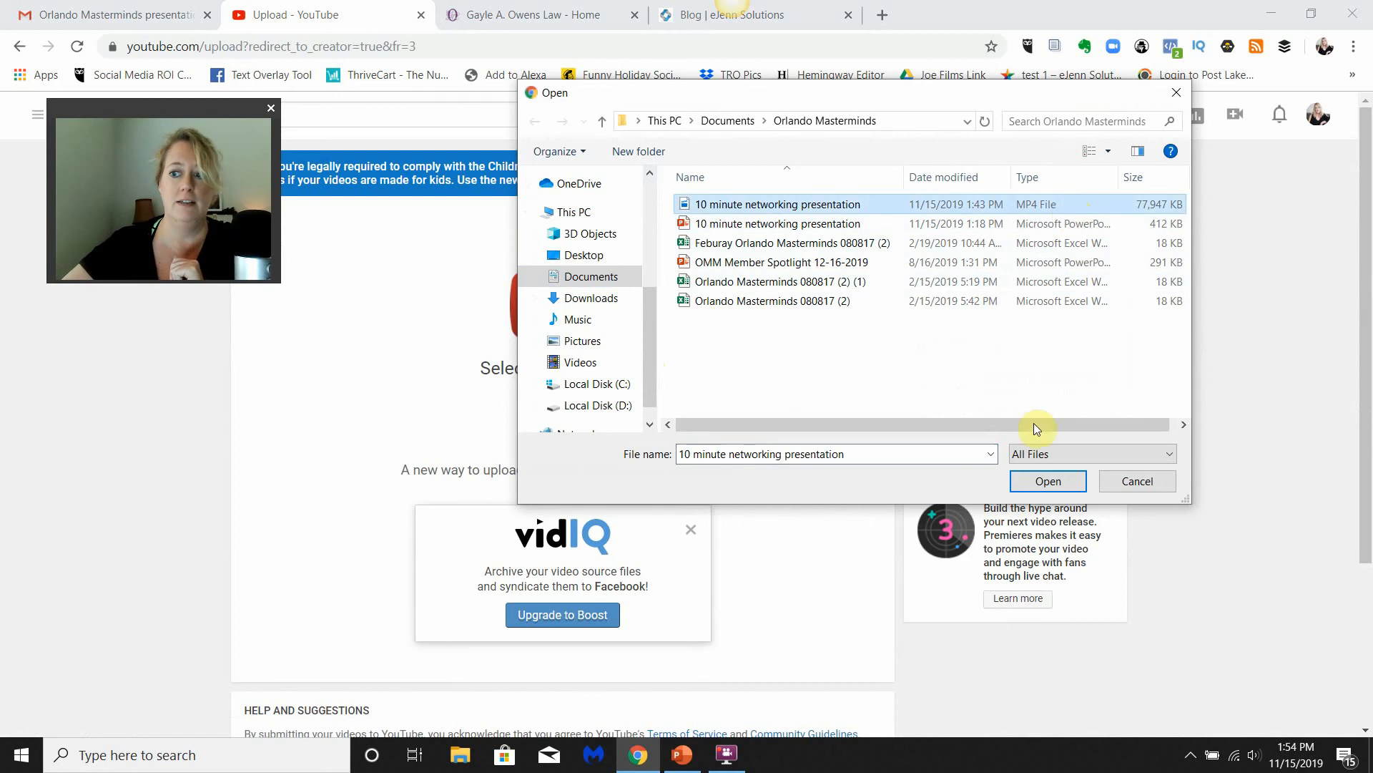
{"action": "left_click", "coordinate": [1048, 481]}
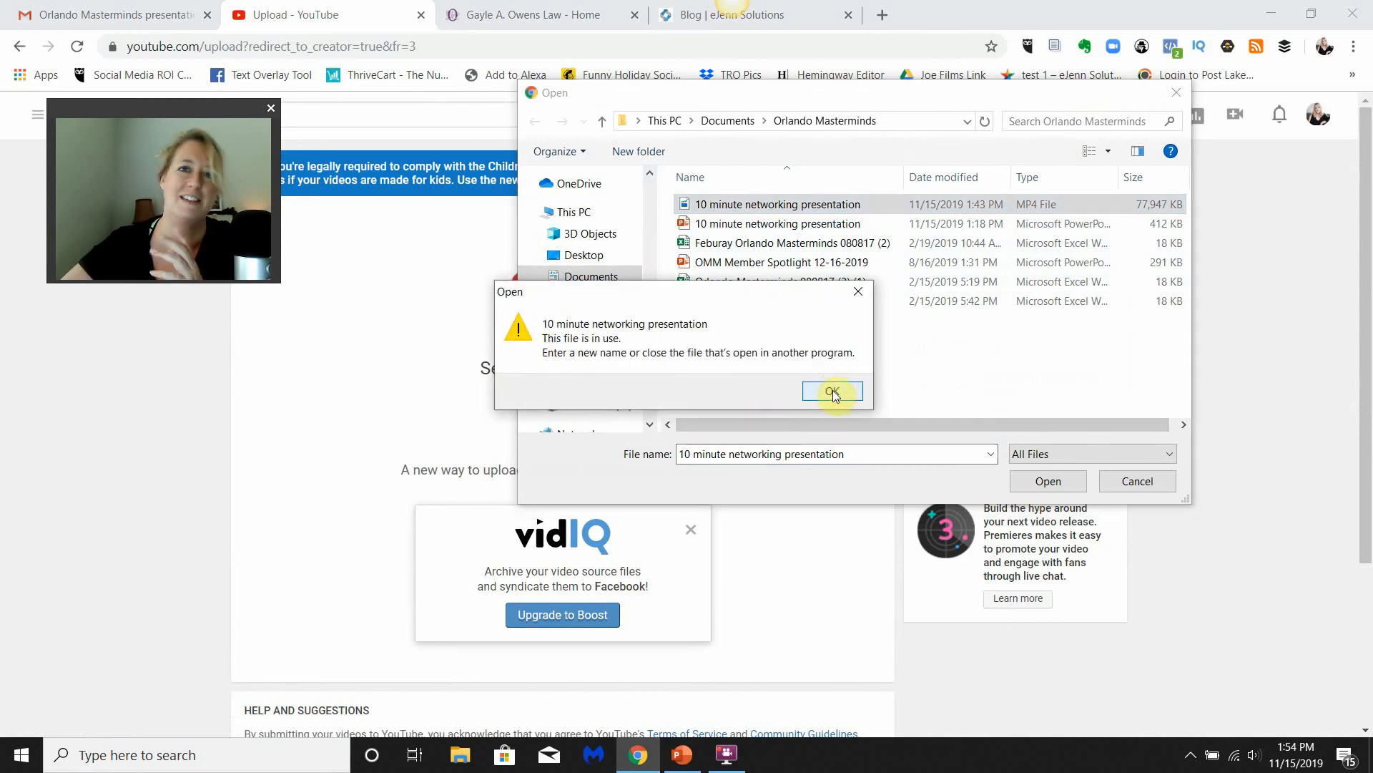
{"action": "left_click", "coordinate": [832, 390]}
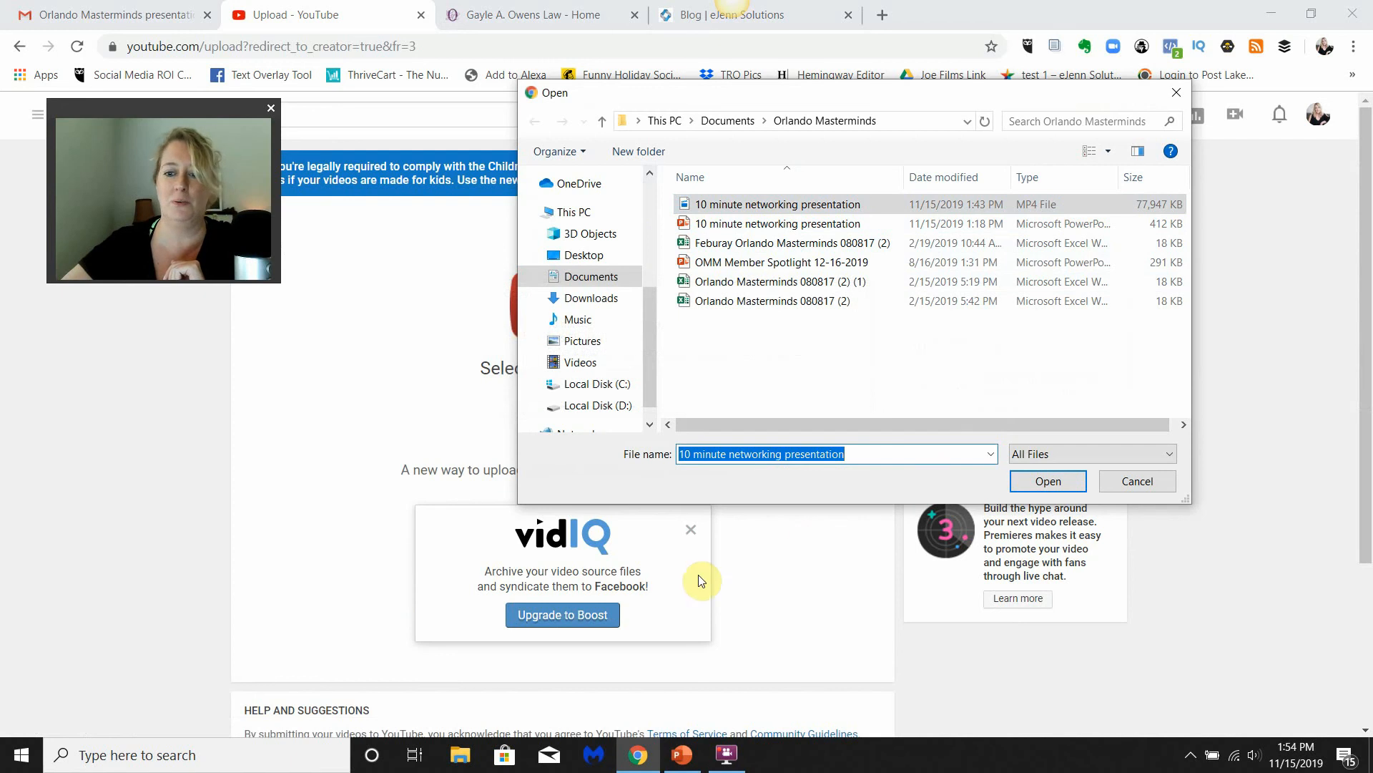
{"action": "mouse_move", "coordinate": [718, 685]}
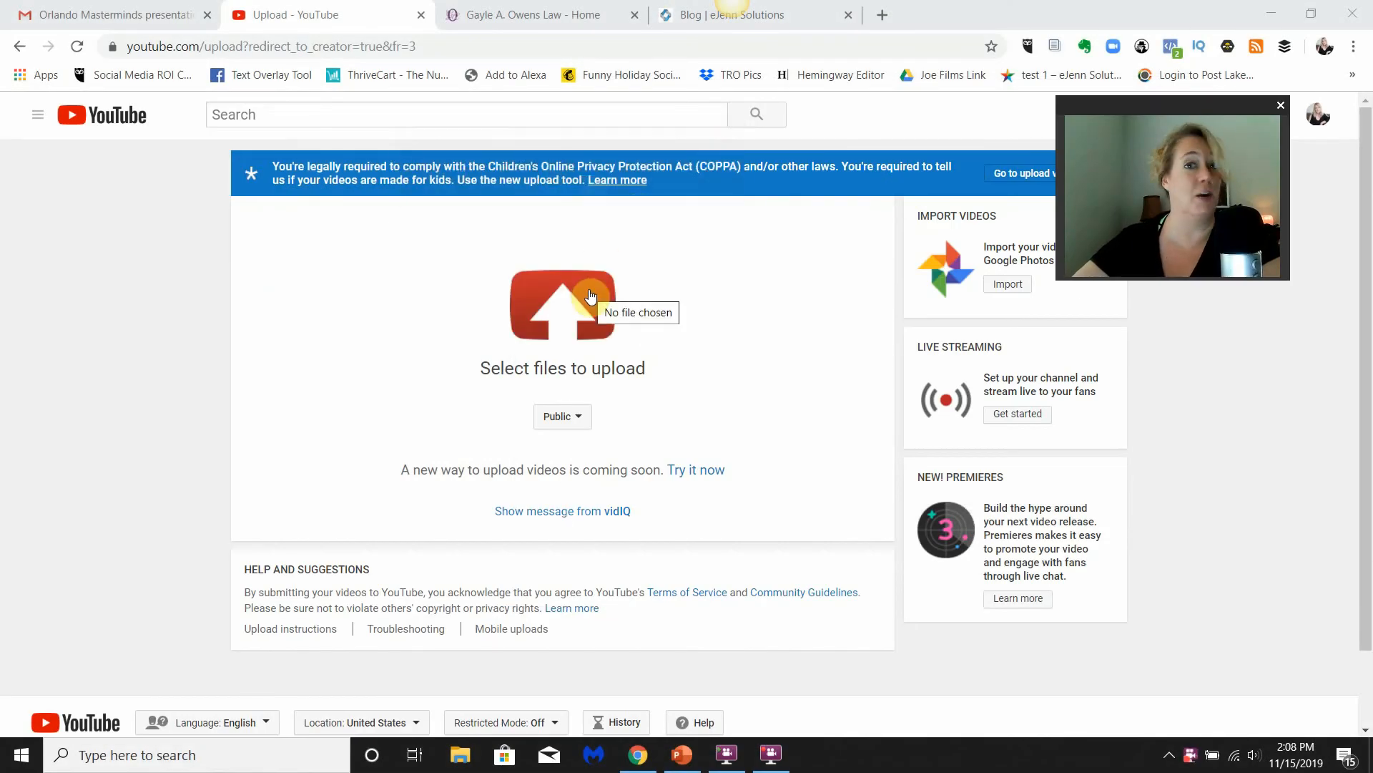
Step: Upload the 10 minute networking presentation MP4 file to YouTube
{"action": "left_click", "coordinate": [563, 303]}
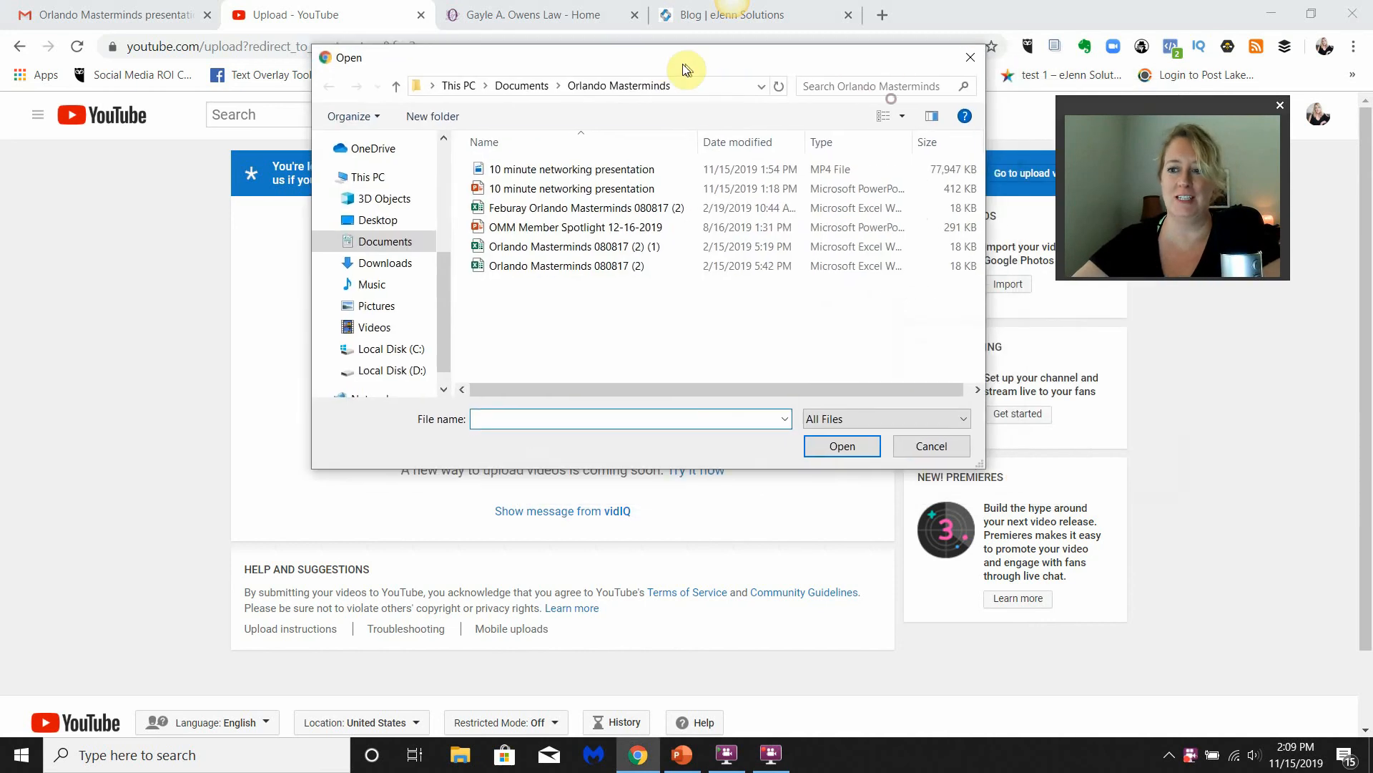
{"action": "left_click", "coordinate": [572, 169]}
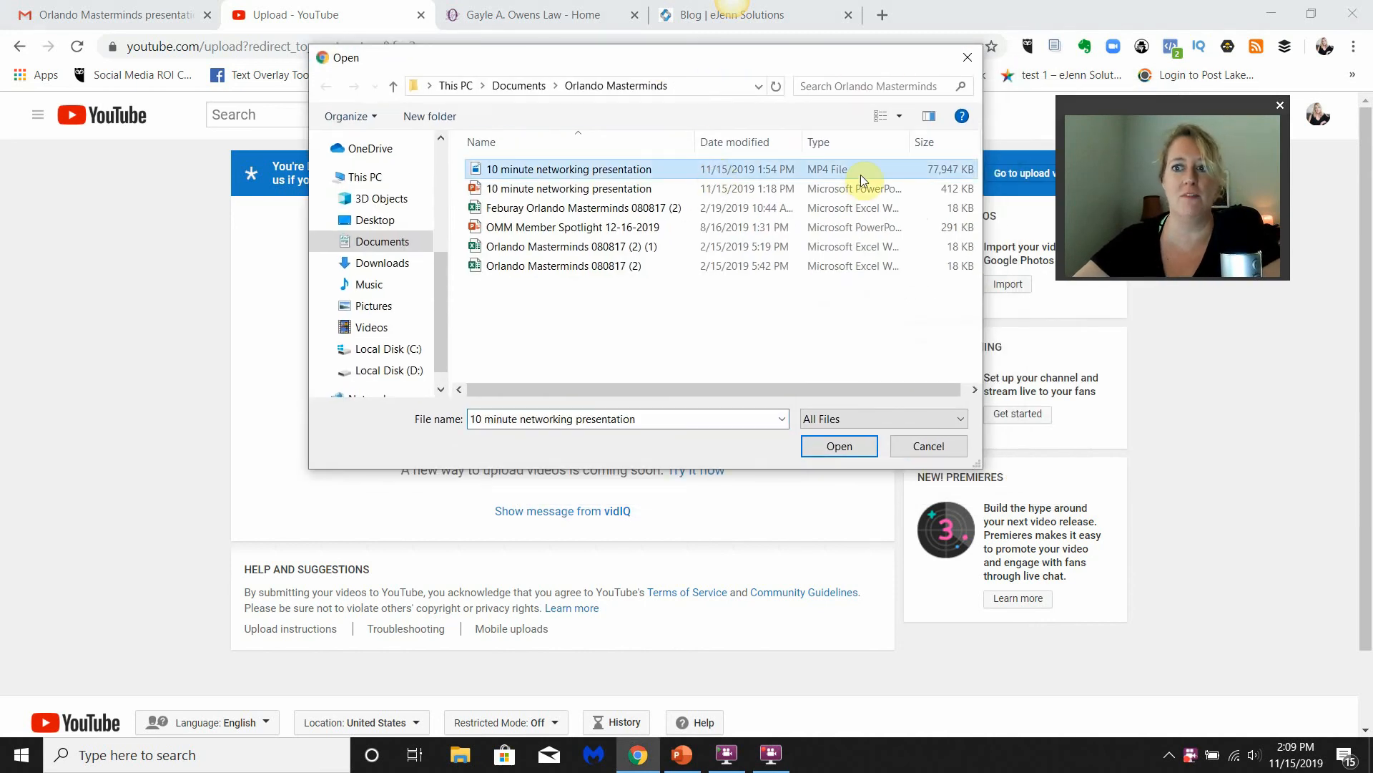
{"action": "left_click", "coordinate": [838, 446]}
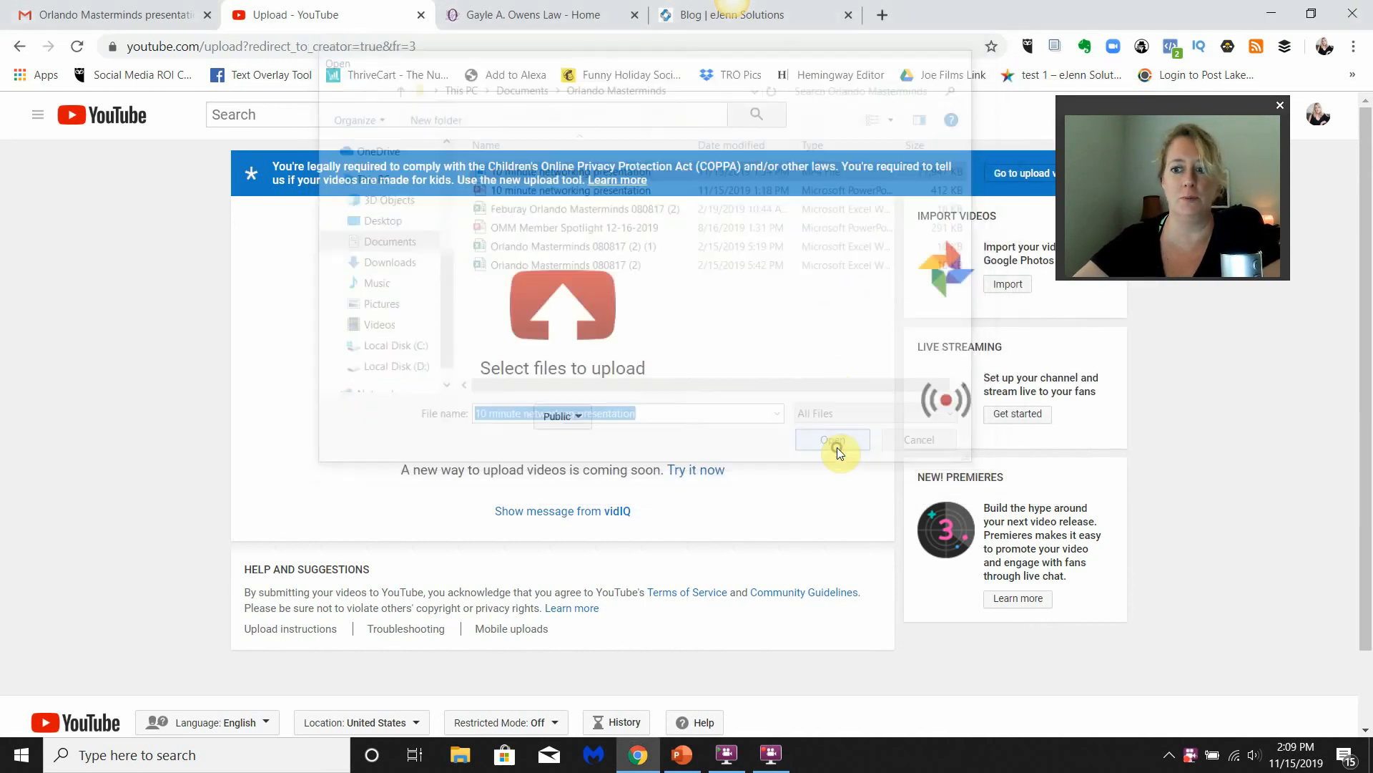
{"action": "left_click", "coordinate": [829, 440]}
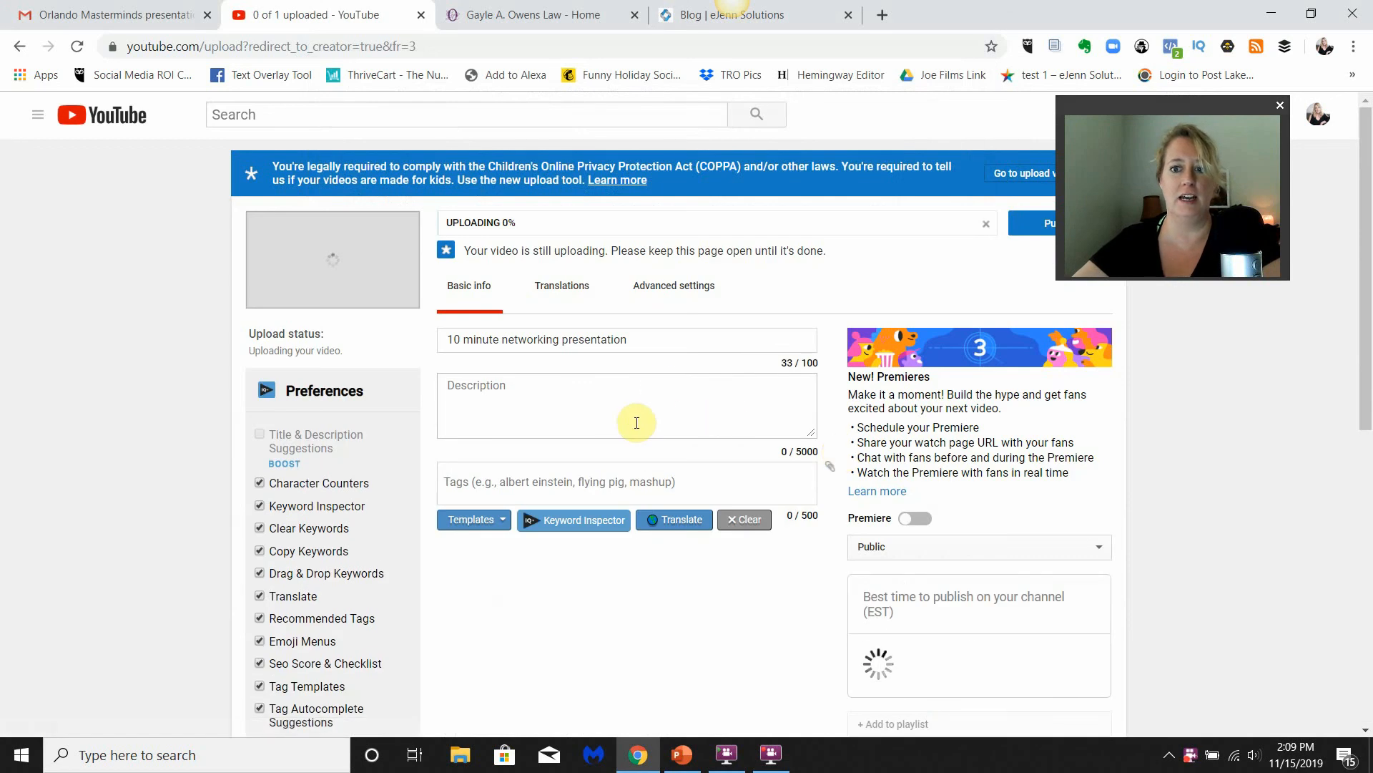